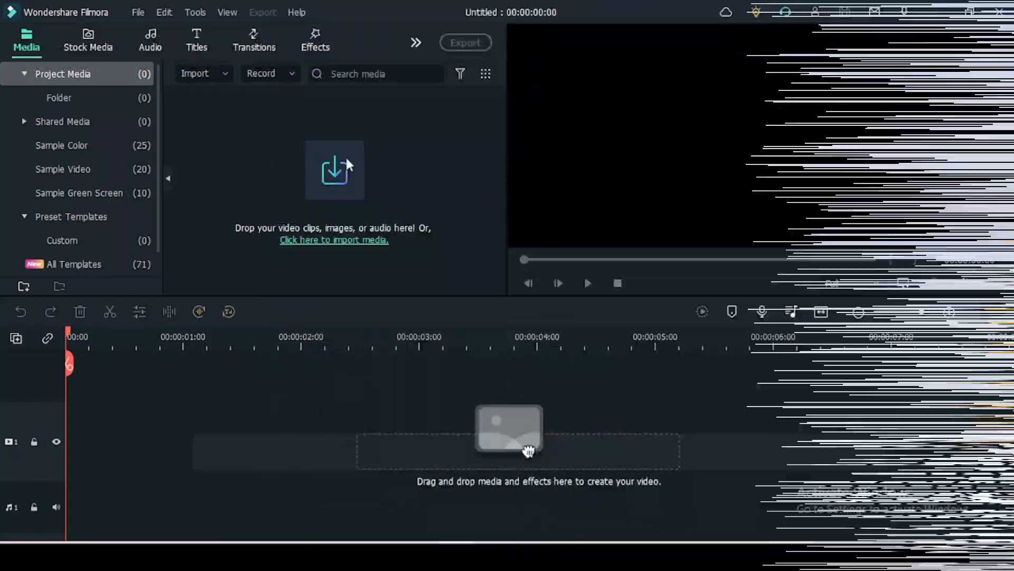
Step: Import the My Video skating clip through the media import dialog
{"action": "left_click", "coordinate": [333, 240]}
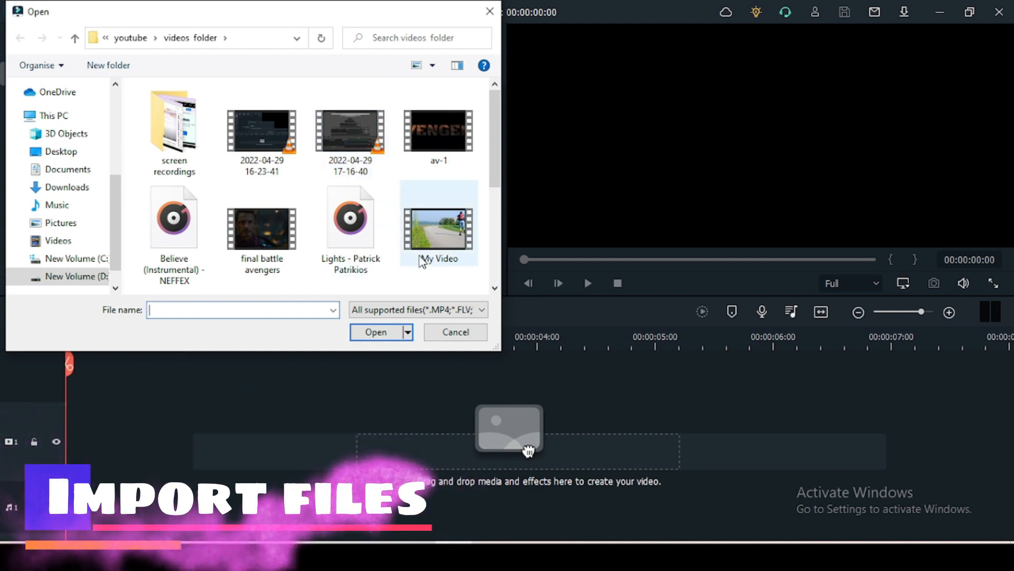
{"action": "left_click", "coordinate": [374, 332]}
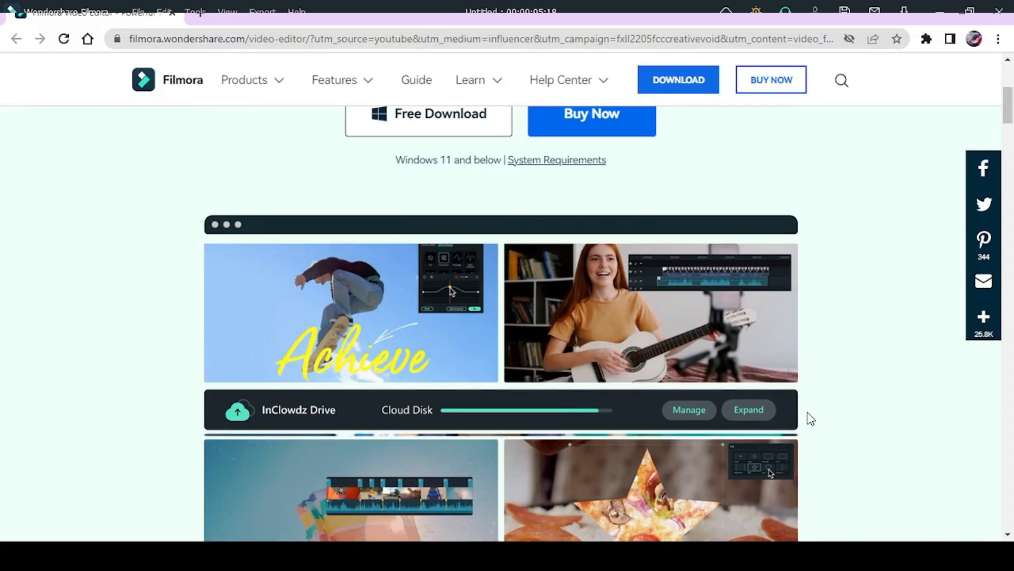
Step: Scroll down the Filmora video editor page on wondershare.com
{"action": "scroll", "scroll_direction": "down", "scroll_amount": 3}
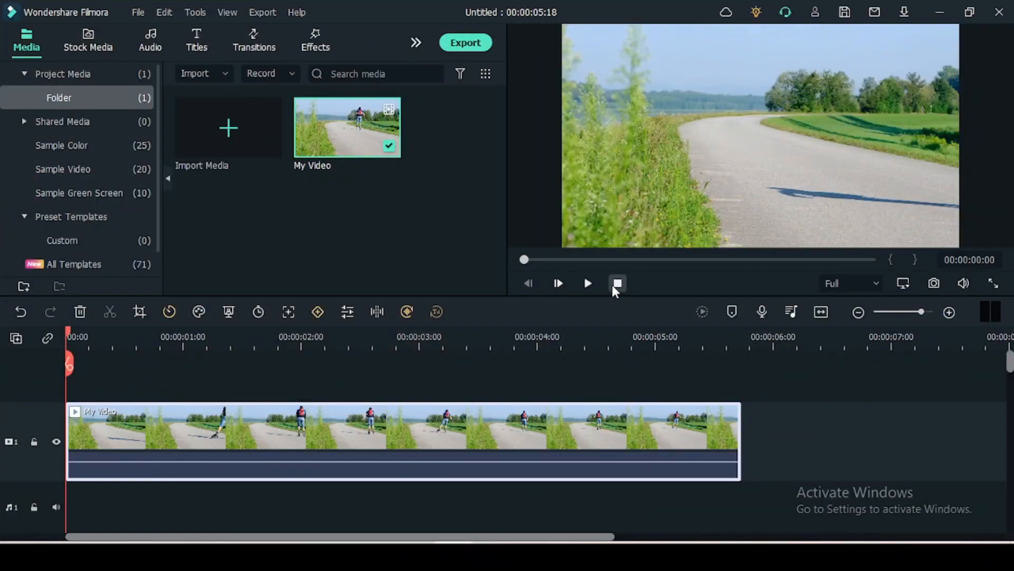
{"action": "mouse_move", "coordinate": [277, 368]}
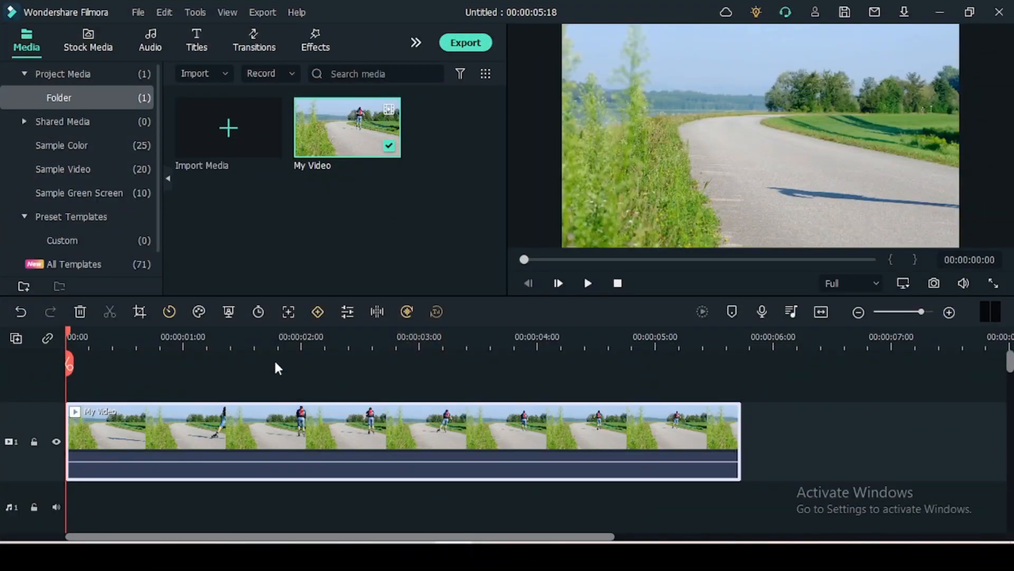
{"action": "mouse_move", "coordinate": [288, 312]}
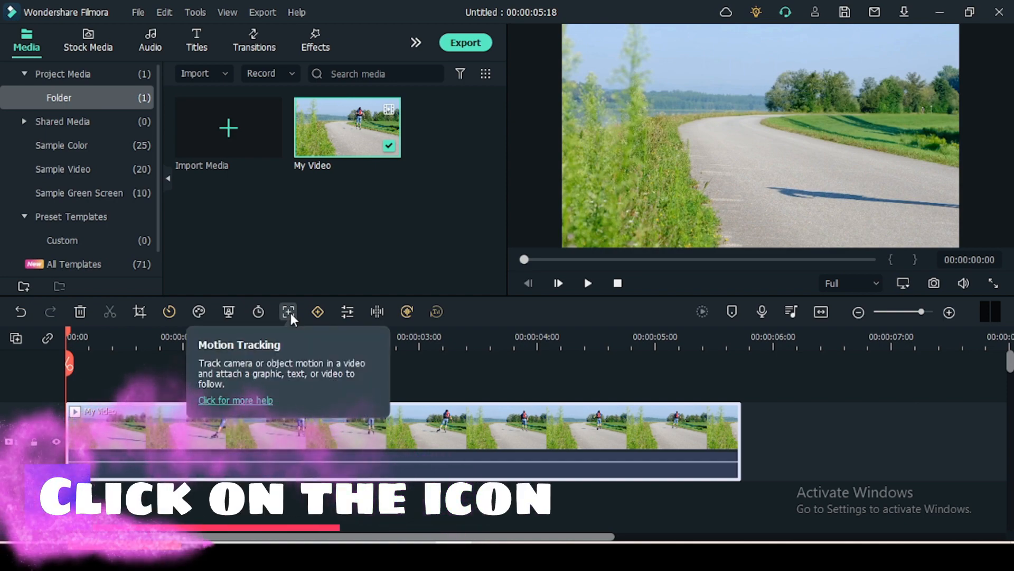
Step: Open the Motion Tracking panel for the My Video clip
{"action": "left_click", "coordinate": [288, 312]}
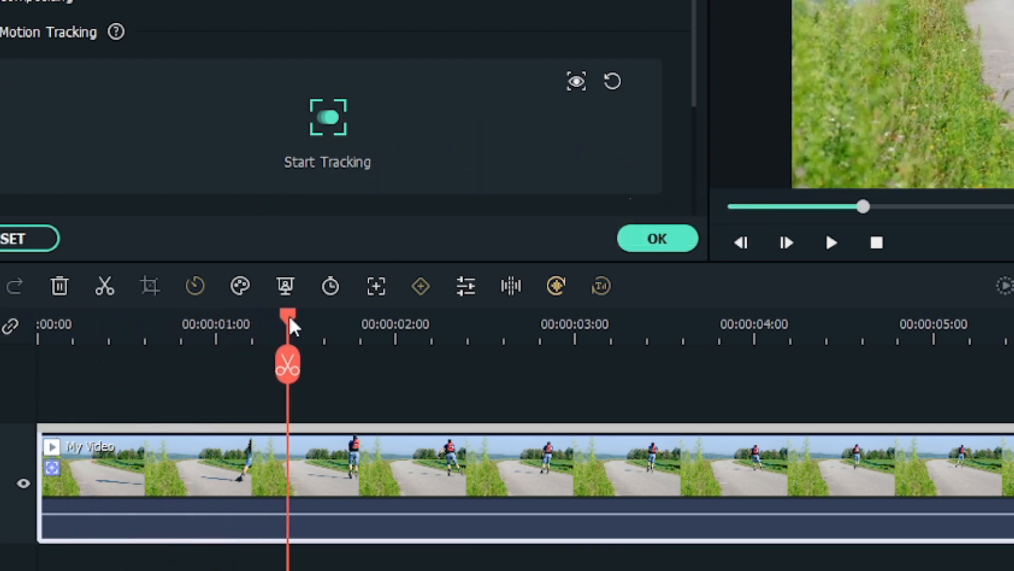
Step: Frame the skater in the tracking box and run motion tracking
{"action": "left_click_drag", "start_coordinate": [286, 313], "coordinate": [357, 314]}
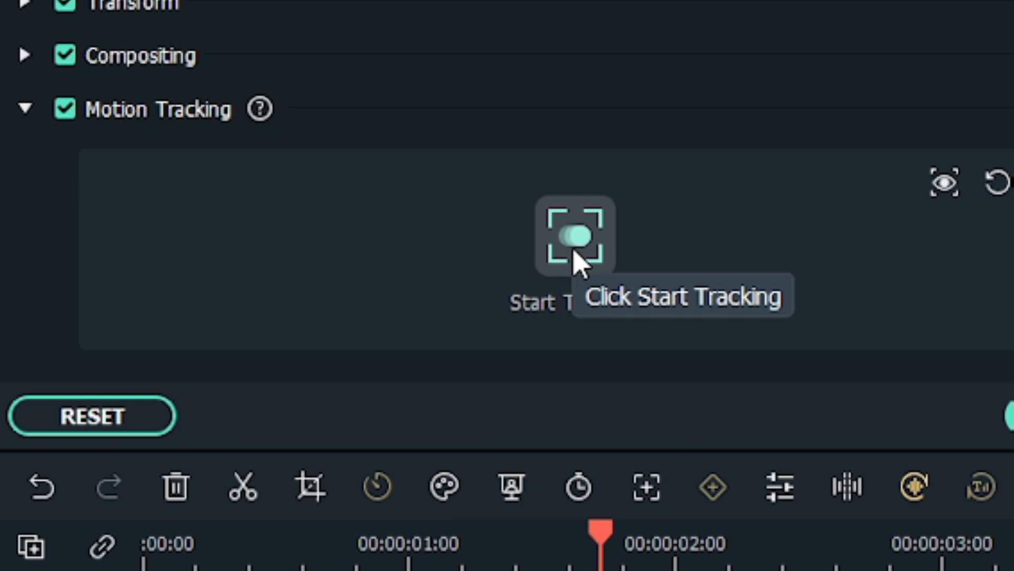
{"action": "left_click", "coordinate": [574, 235]}
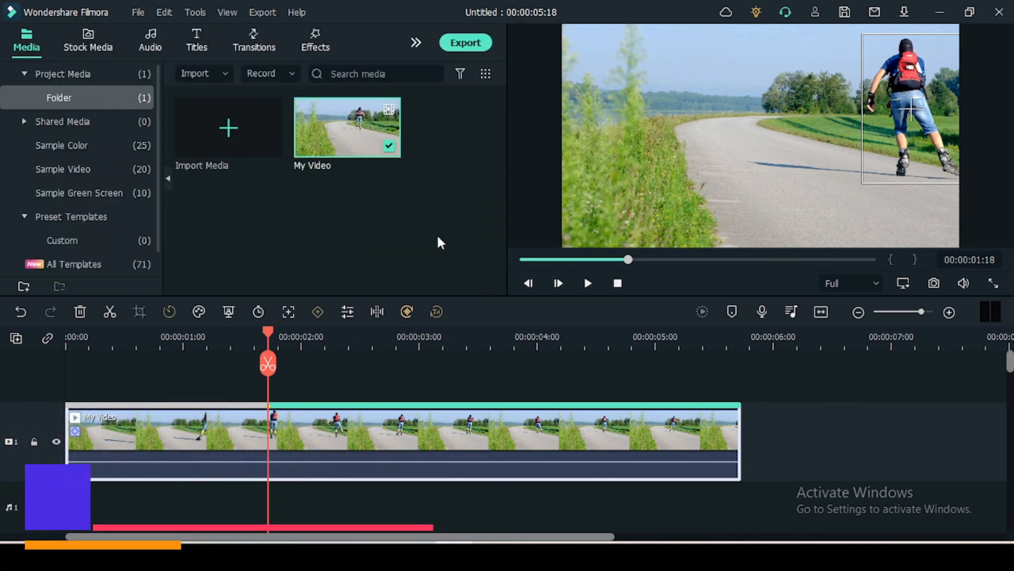
Step: Add a Default Title reading 'RUN' above the video and restyle its text
{"action": "left_click", "coordinate": [196, 40]}
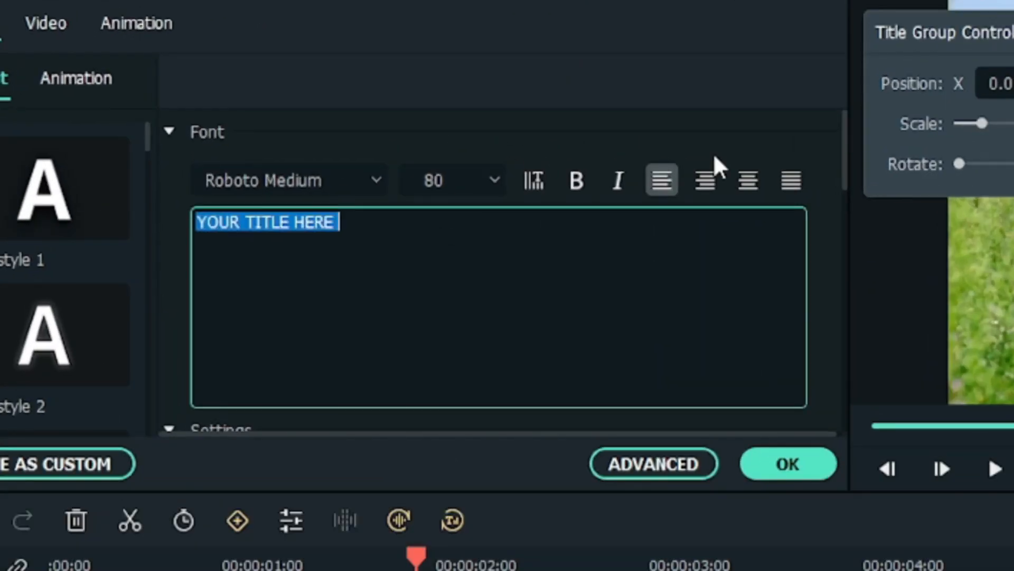
{"action": "type", "text": "RUN"}
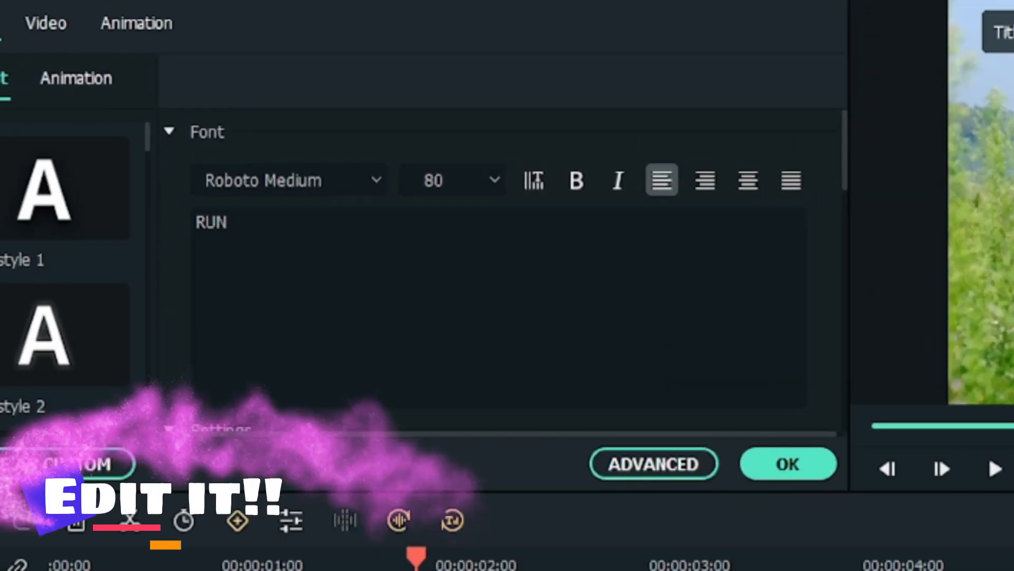
{"action": "left_click", "coordinate": [370, 173]}
{"action": "type", "text": "37"}
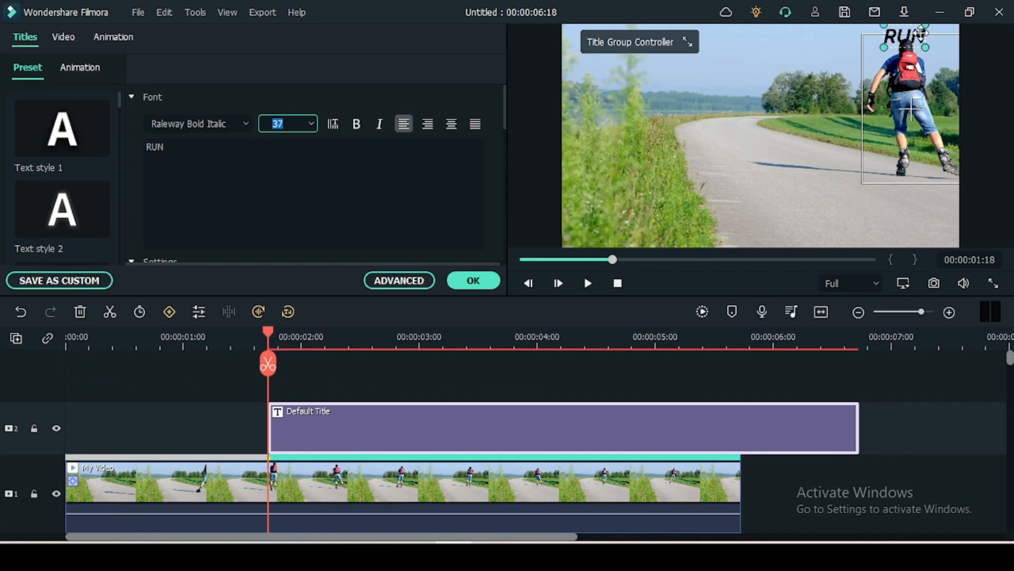
{"action": "mouse_move", "coordinate": [507, 276]}
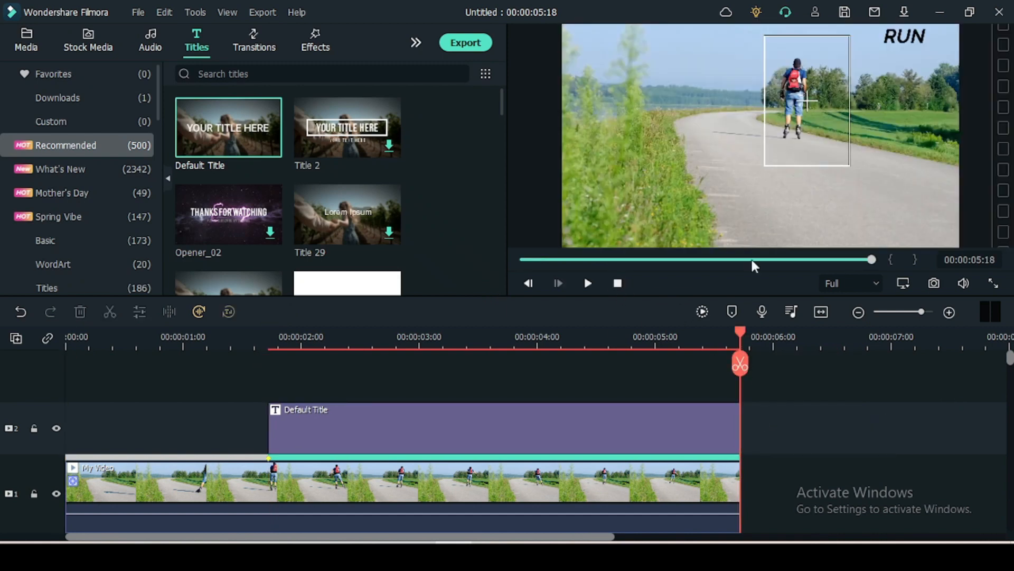
{"action": "left_click", "coordinate": [600, 482]}
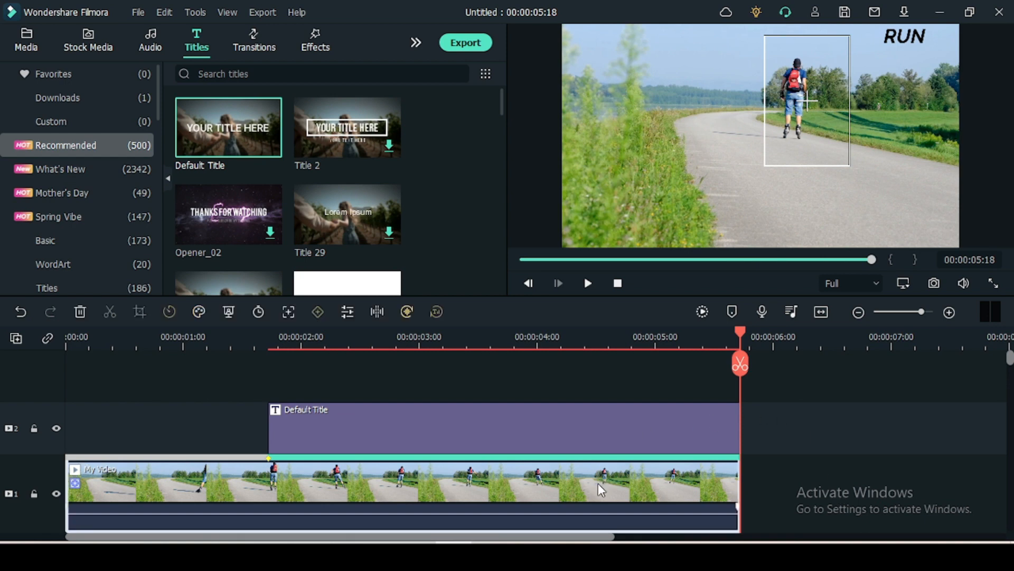
{"action": "left_click", "coordinate": [616, 283]}
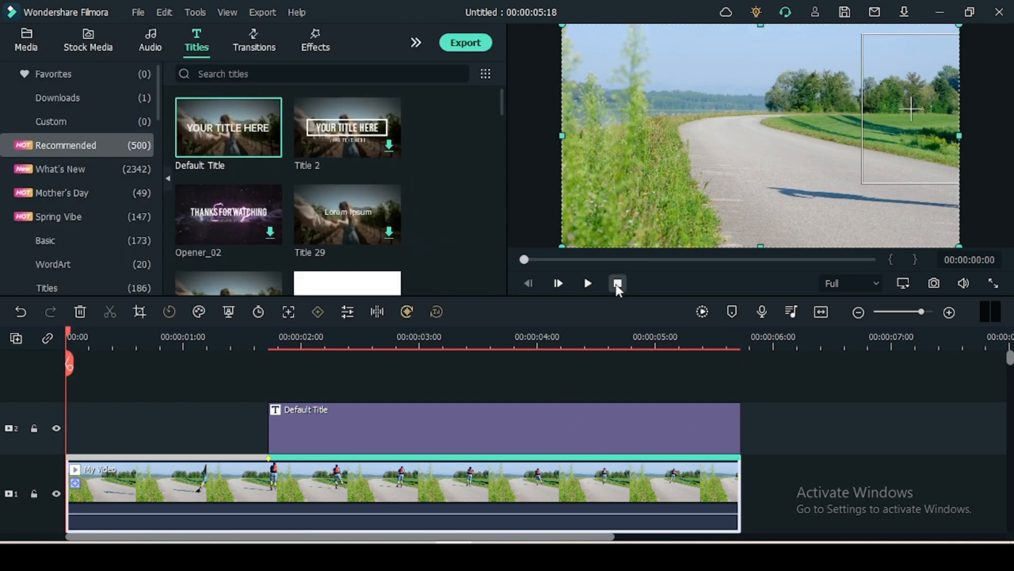
{"action": "left_click", "coordinate": [586, 282]}
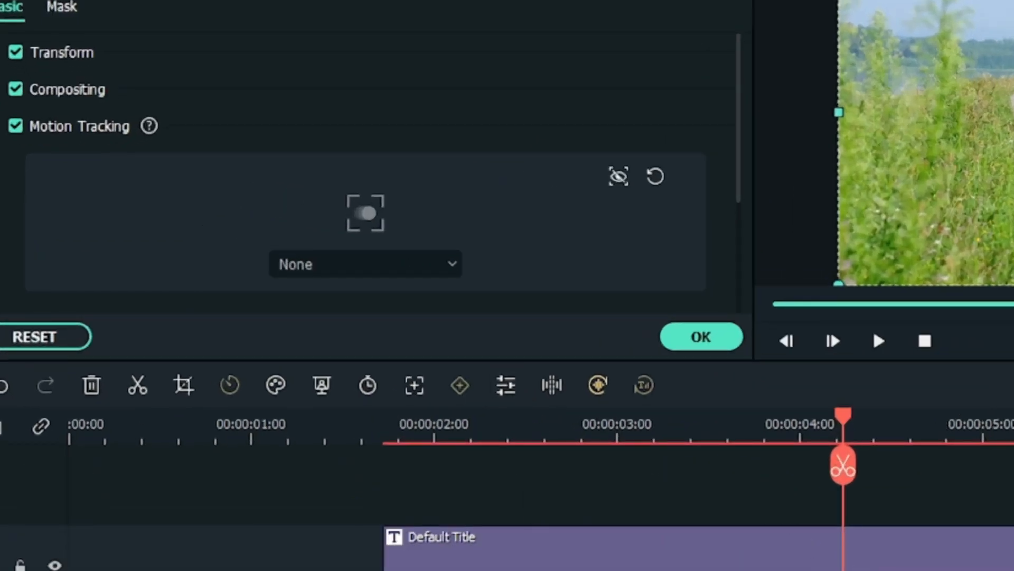
Step: Link the Default Title to the skater's motion track and play back to verify
{"action": "left_click", "coordinate": [365, 263]}
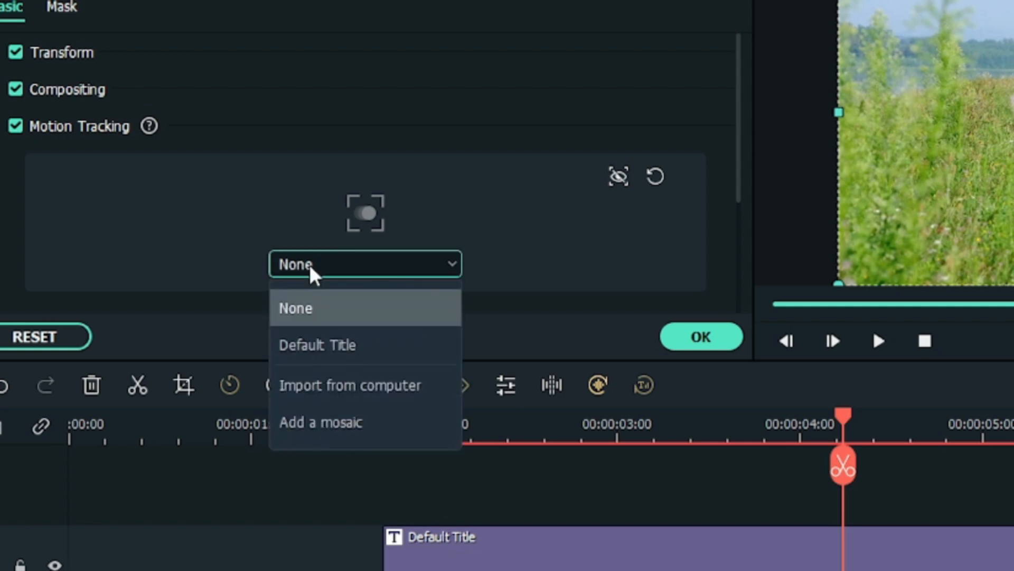
{"action": "left_click", "coordinate": [317, 345]}
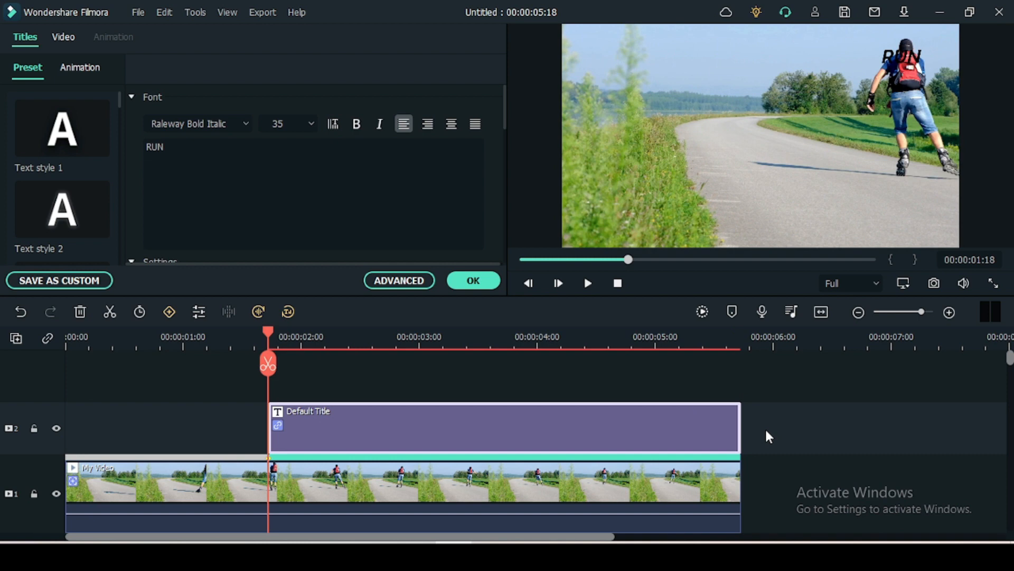
{"action": "left_click", "coordinate": [586, 283]}
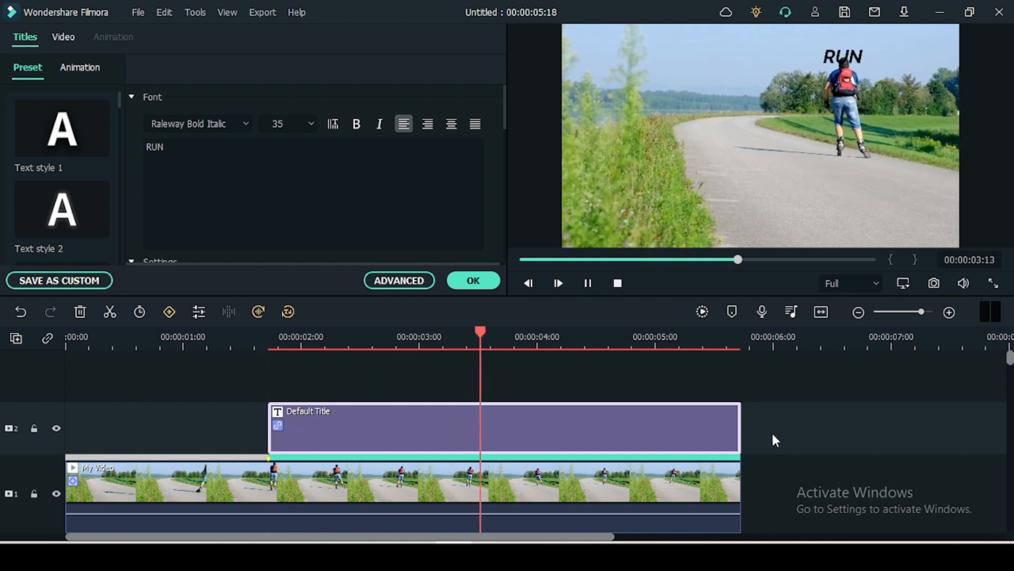